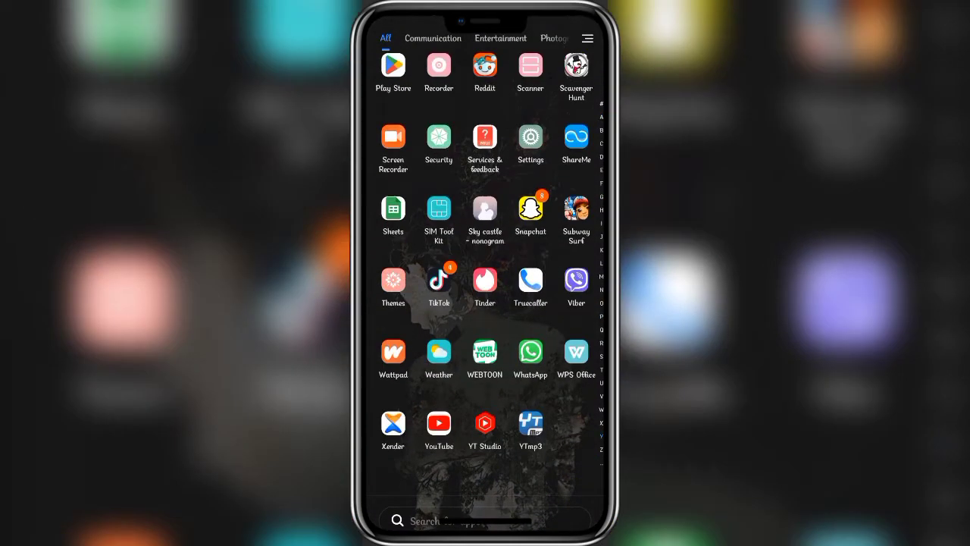
Launch Viber from the app drawer and go to its More tab.
{"action": "left_click", "coordinate": [576, 282]}
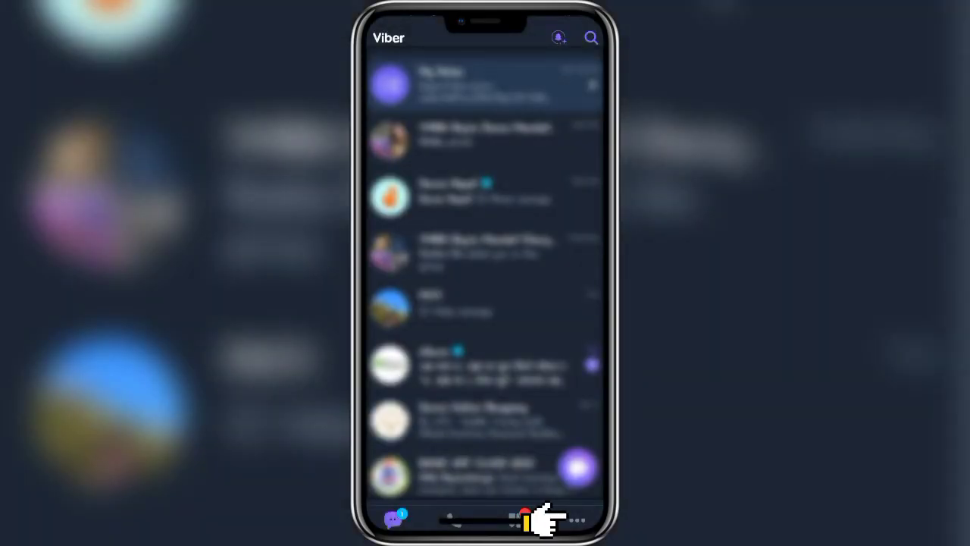
{"action": "left_click", "coordinate": [578, 520]}
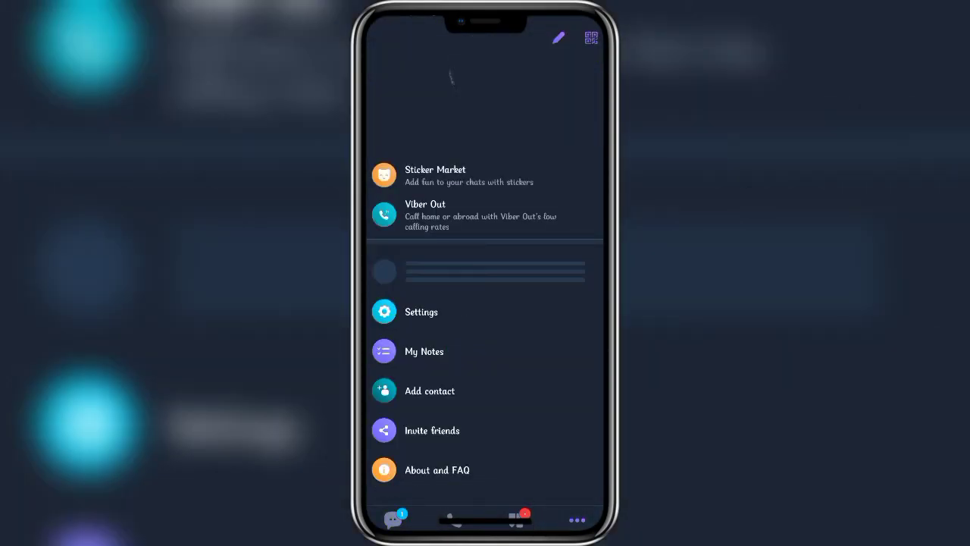
Go to Viber Settings and then its Account page.
{"action": "left_click", "coordinate": [421, 312]}
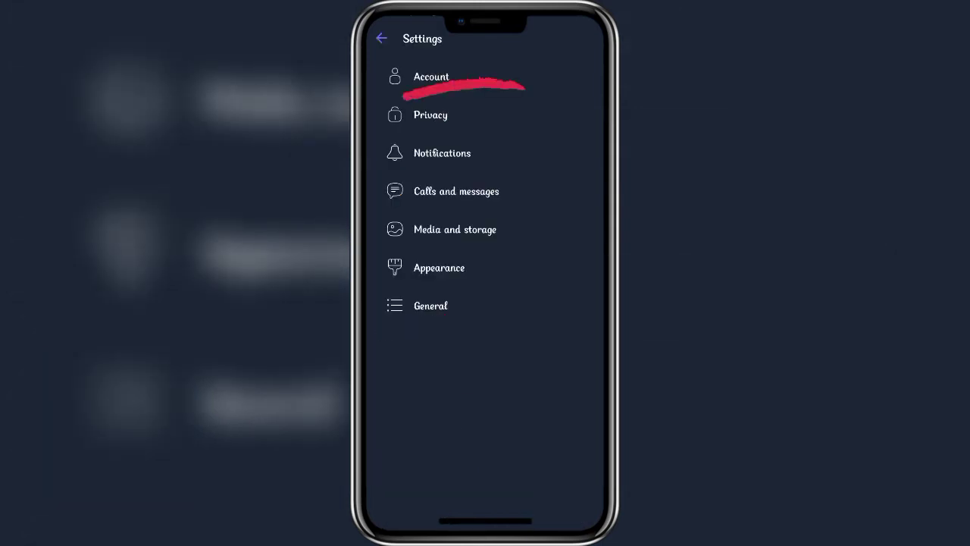
{"action": "left_click", "coordinate": [430, 77]}
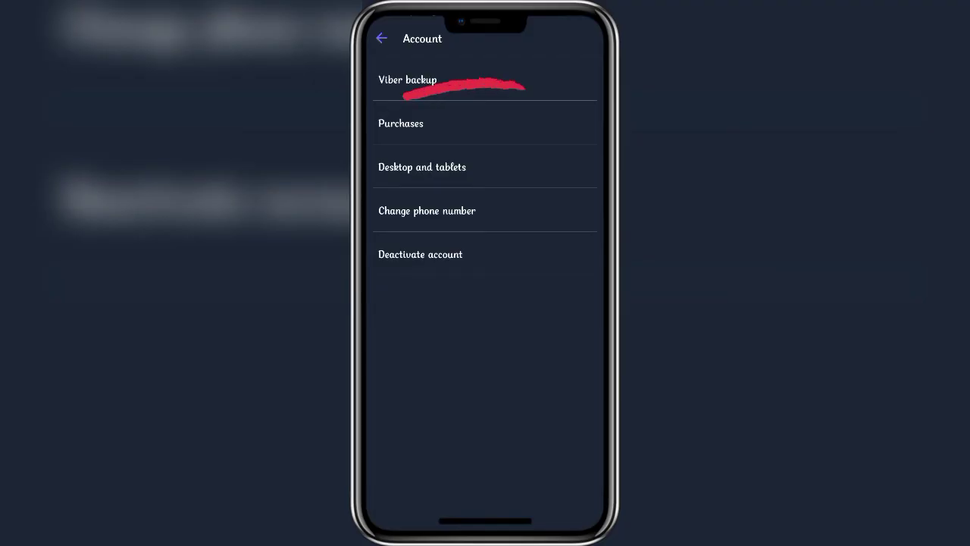
Open Viber backup and start backing up chats to Google Drive now.
{"action": "left_click", "coordinate": [407, 80]}
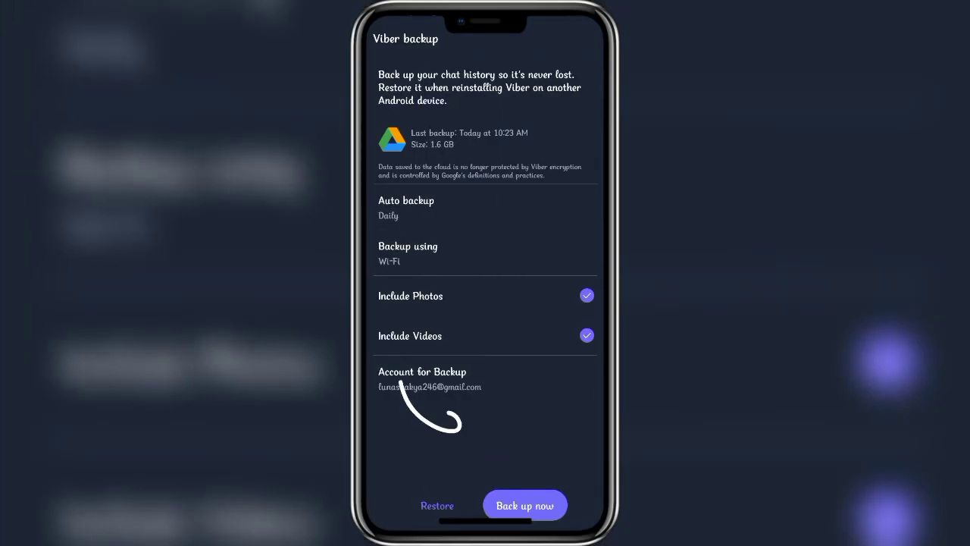
{"action": "left_click", "coordinate": [525, 505]}
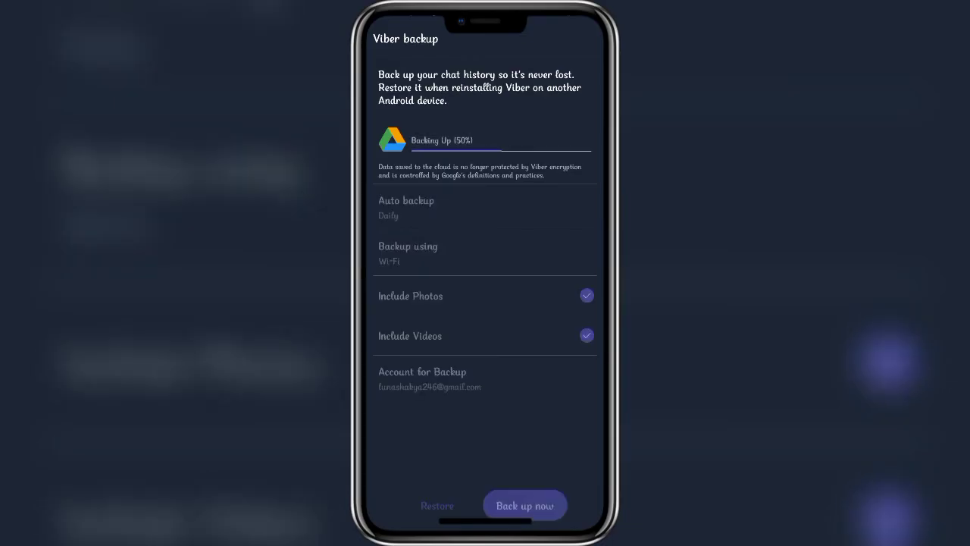